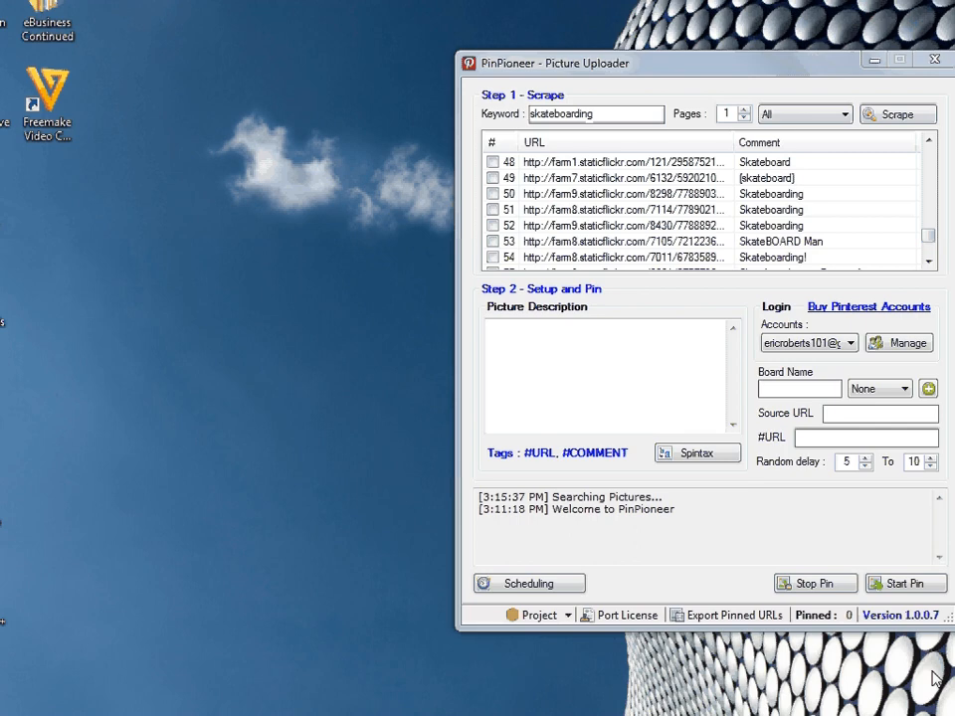
mouse_move(593, 64)
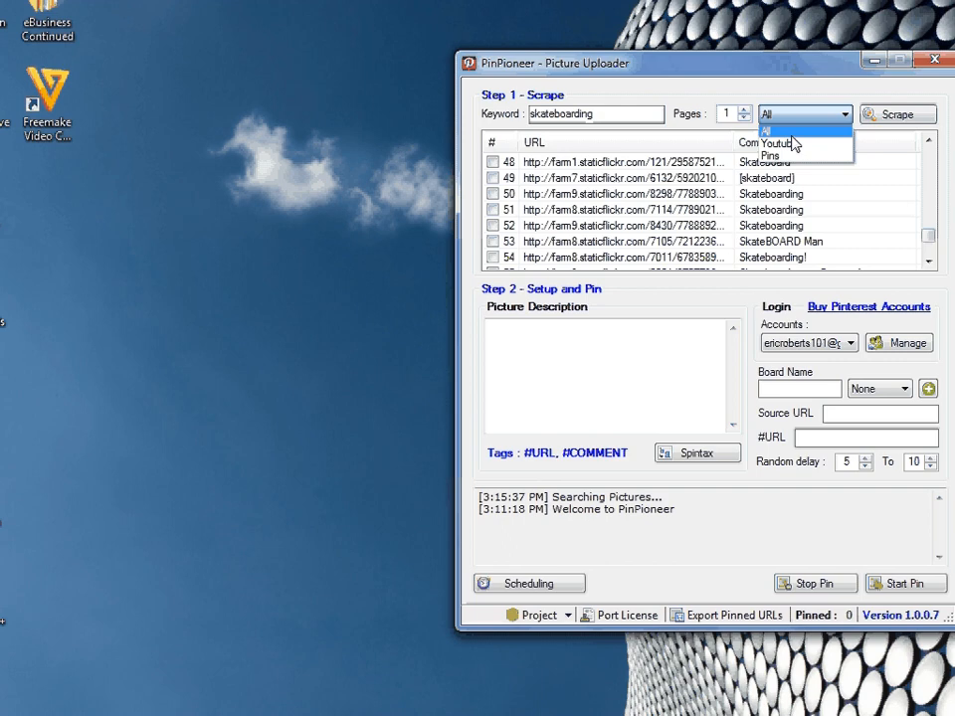
Tick scraped Flickr picture 35 and send it to the Scheduler from its right-click menu
left_click(800, 129)
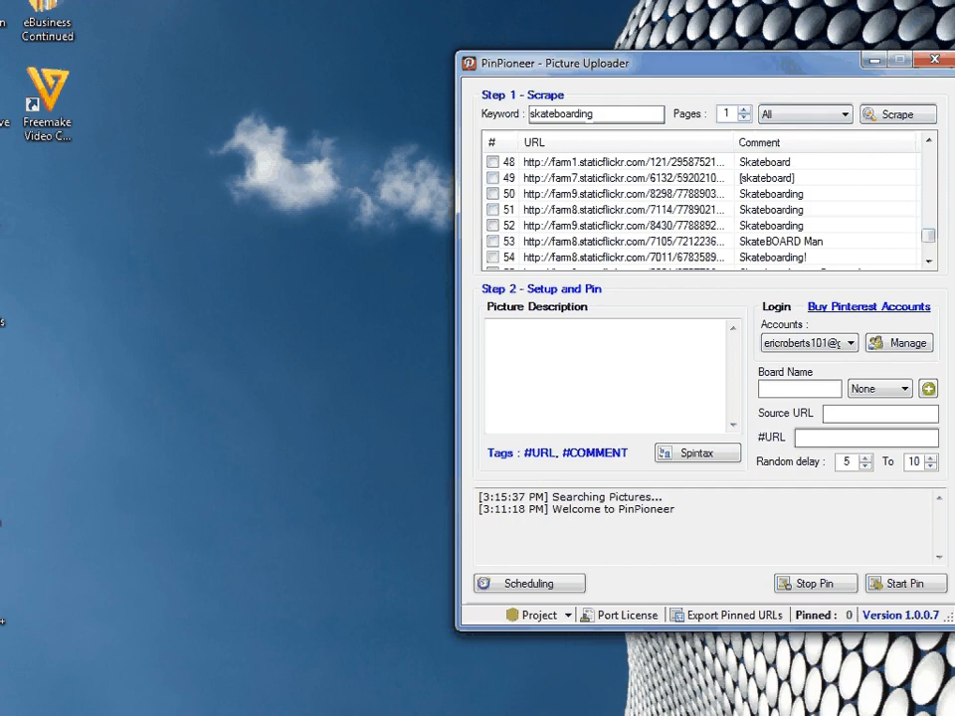
left_click(493, 195)
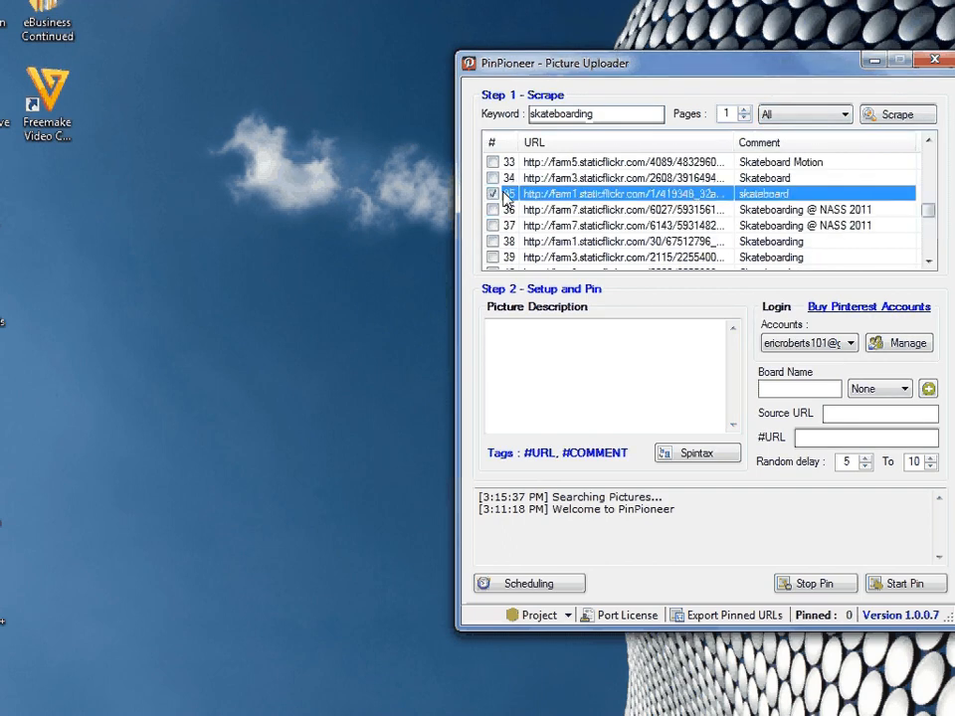
right_click(624, 193)
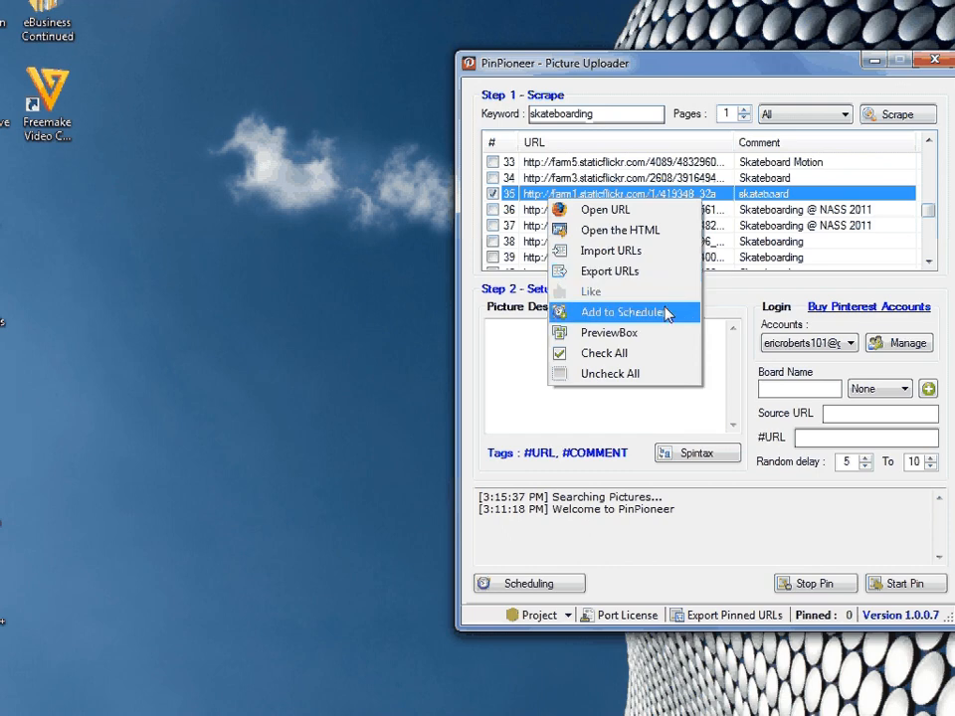
left_click(621, 313)
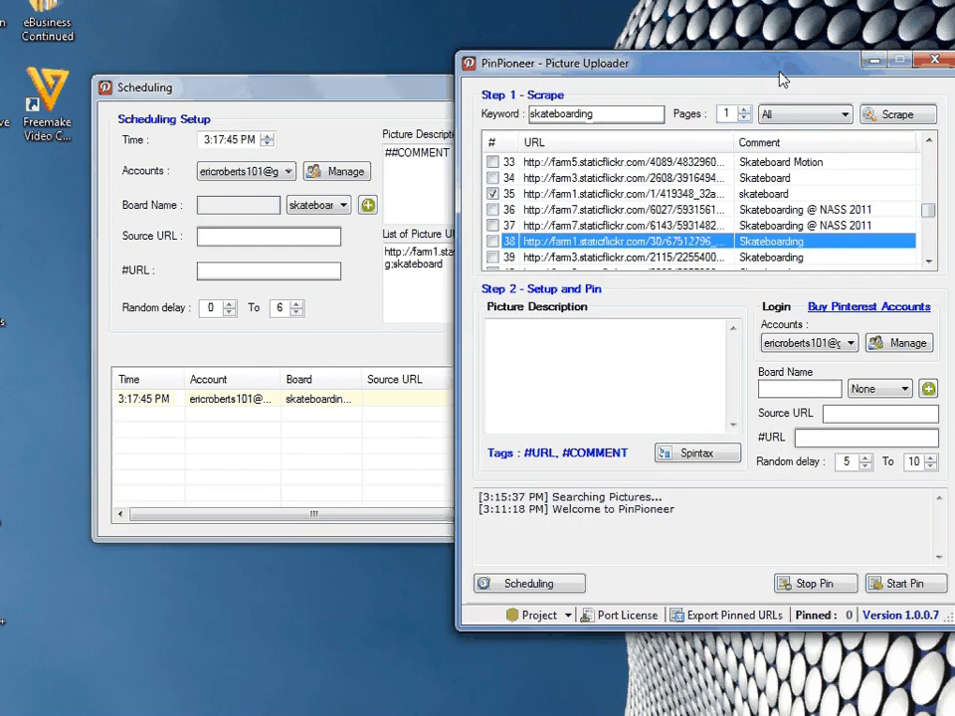
Raise the schedule Time's minutes to 3:19 PM, after the existing 3:17:45 PM entry
left_click(595, 393)
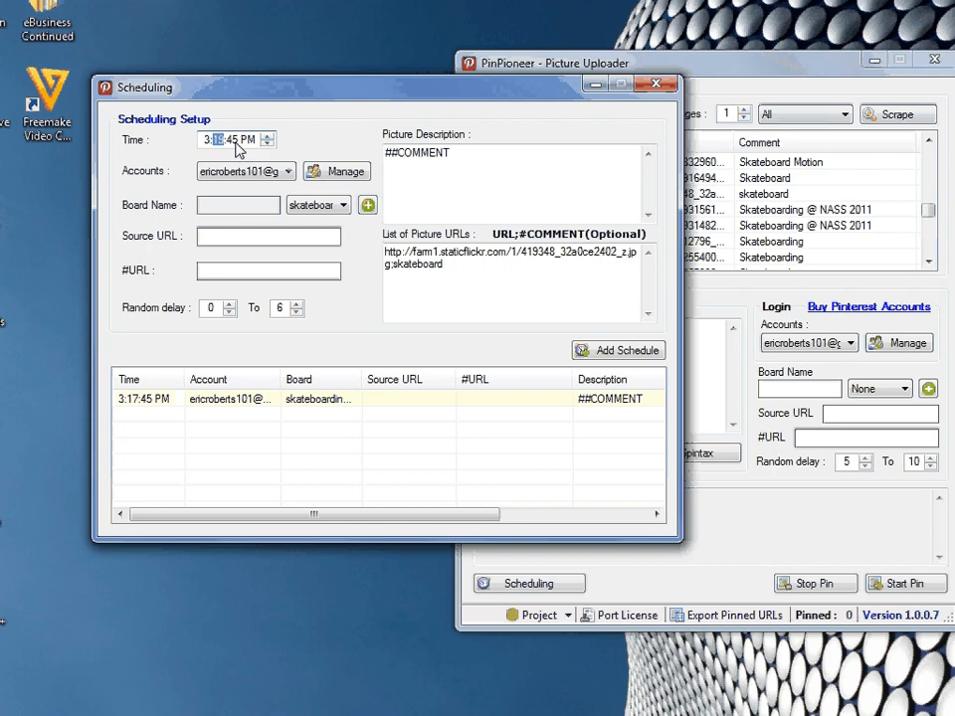
left_click(267, 135)
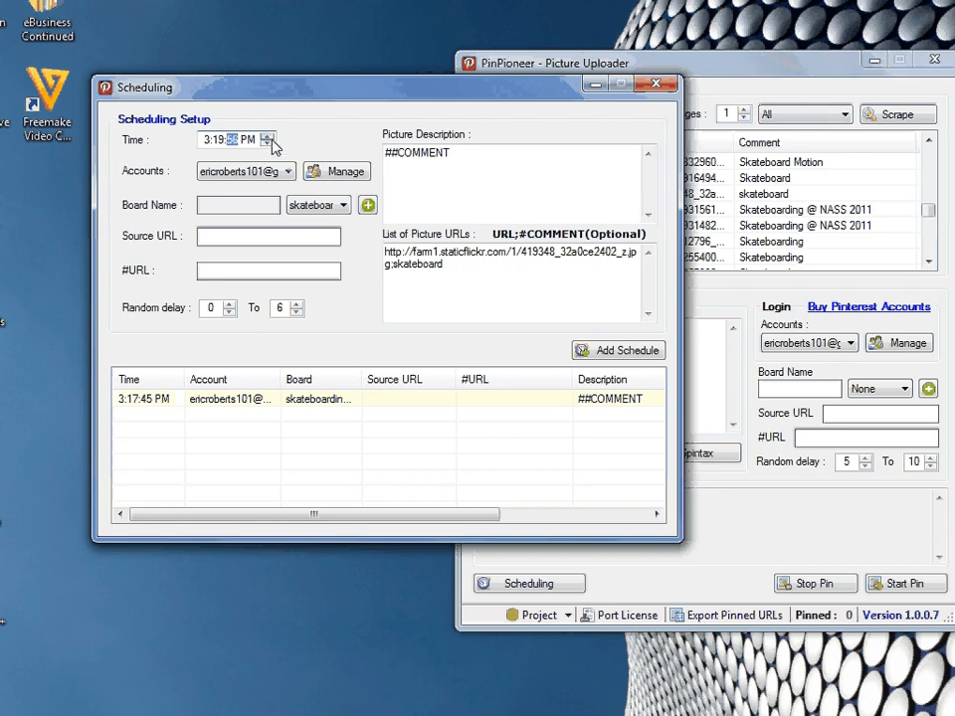
left_click(617, 350)
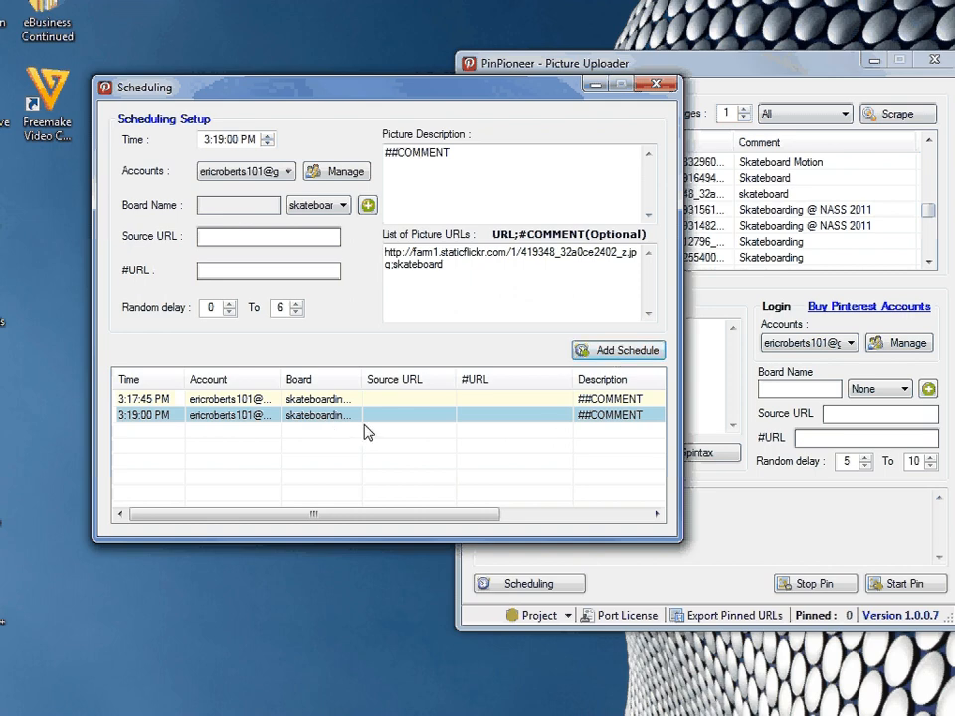
mouse_move(320, 425)
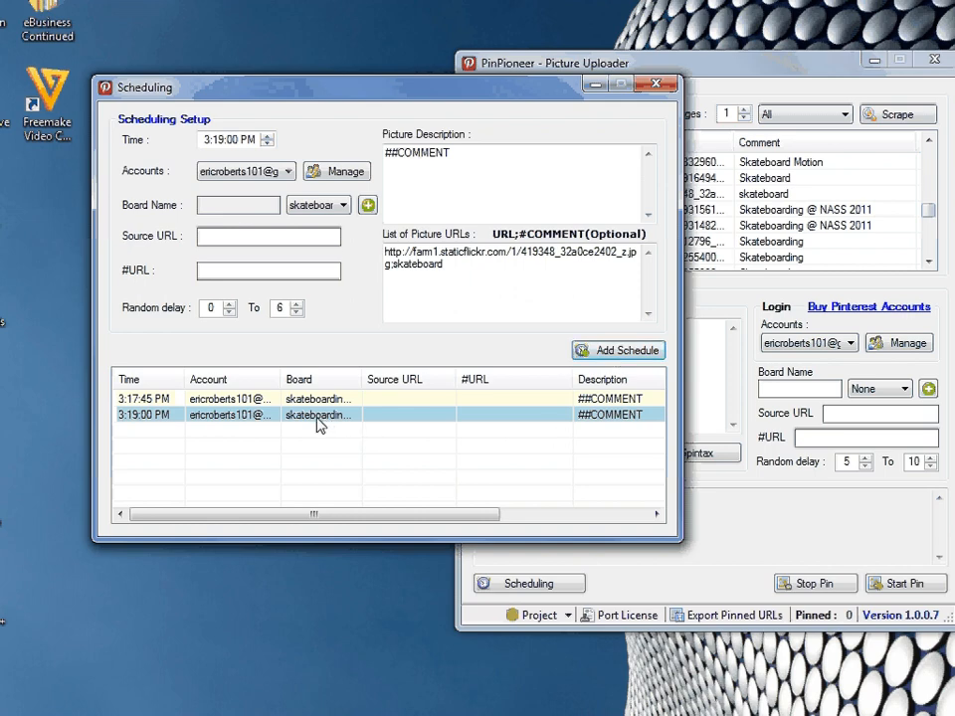
mouse_move(143, 435)
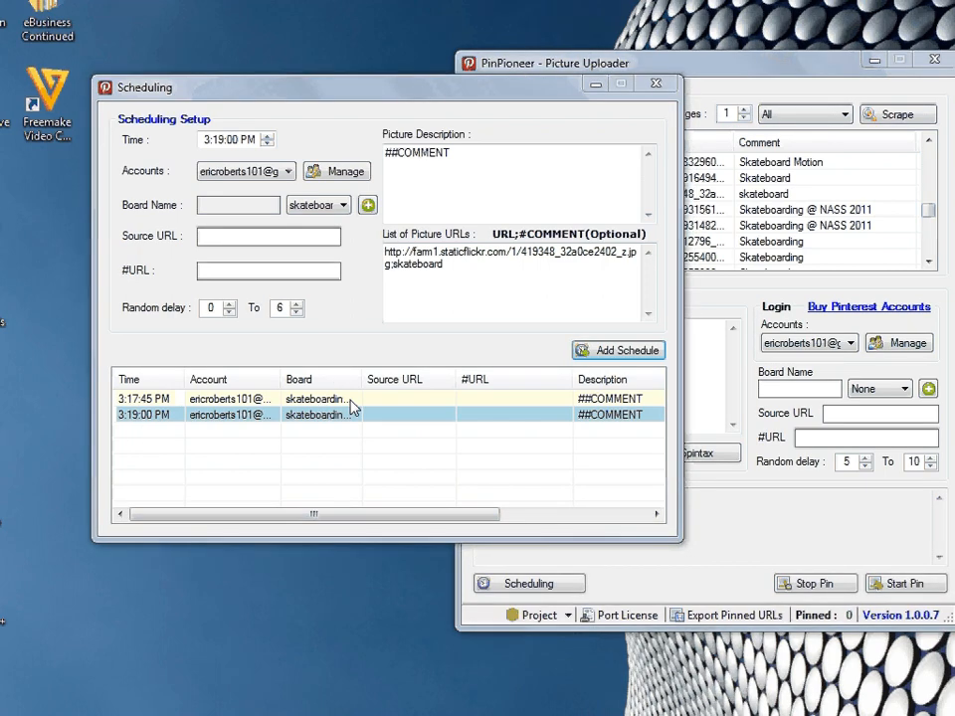
mouse_move(376, 685)
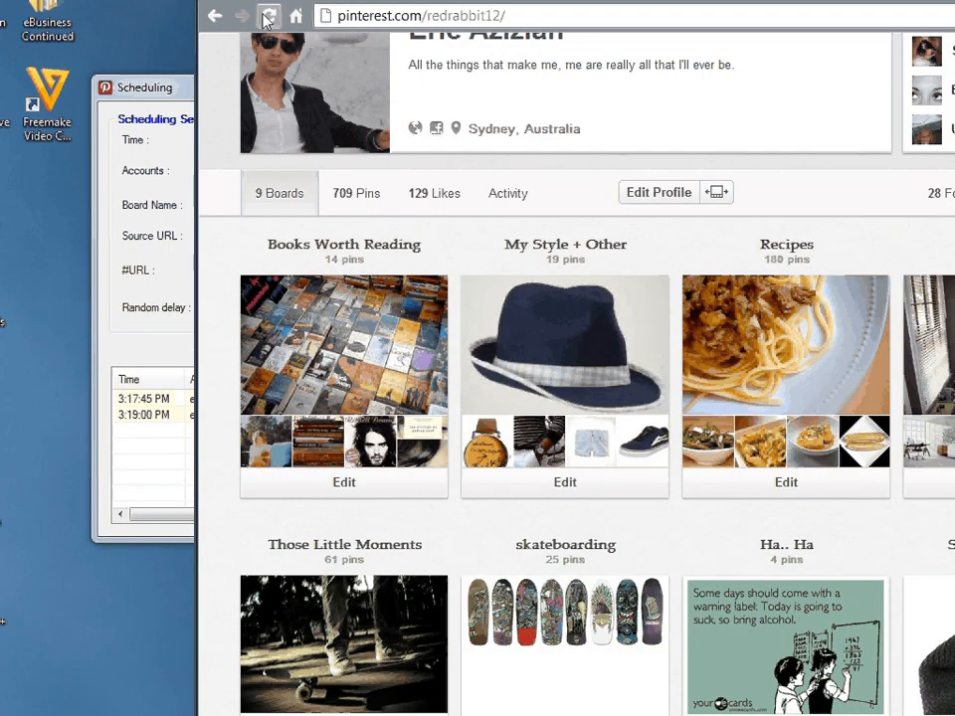
Reload the Pinterest profile and open the skateboarding board showing the new pin
left_click(265, 16)
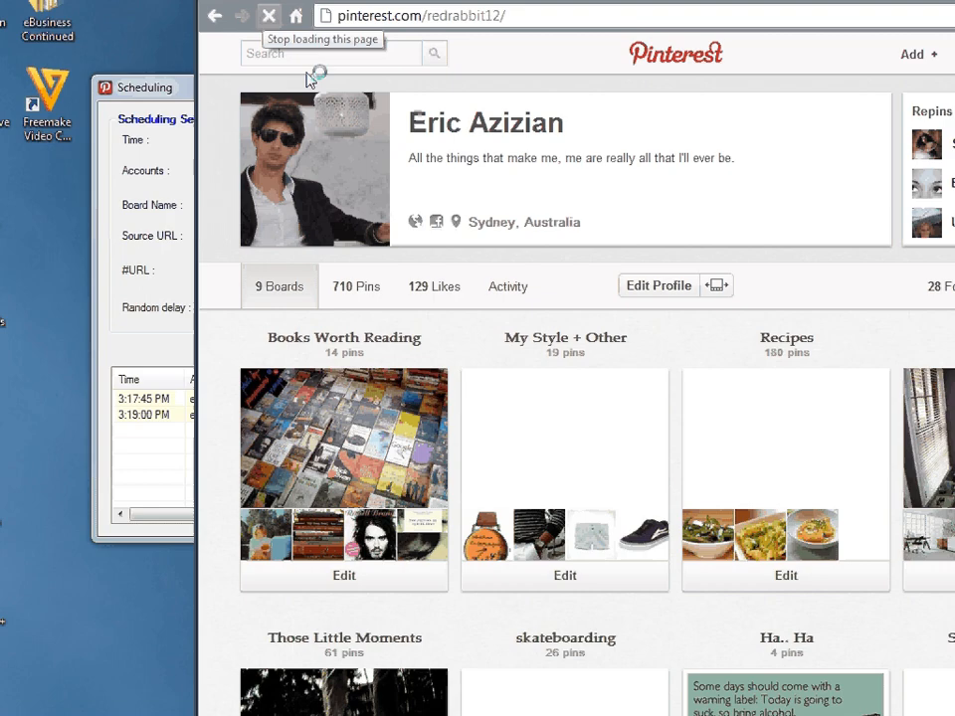
scroll("down", 3)
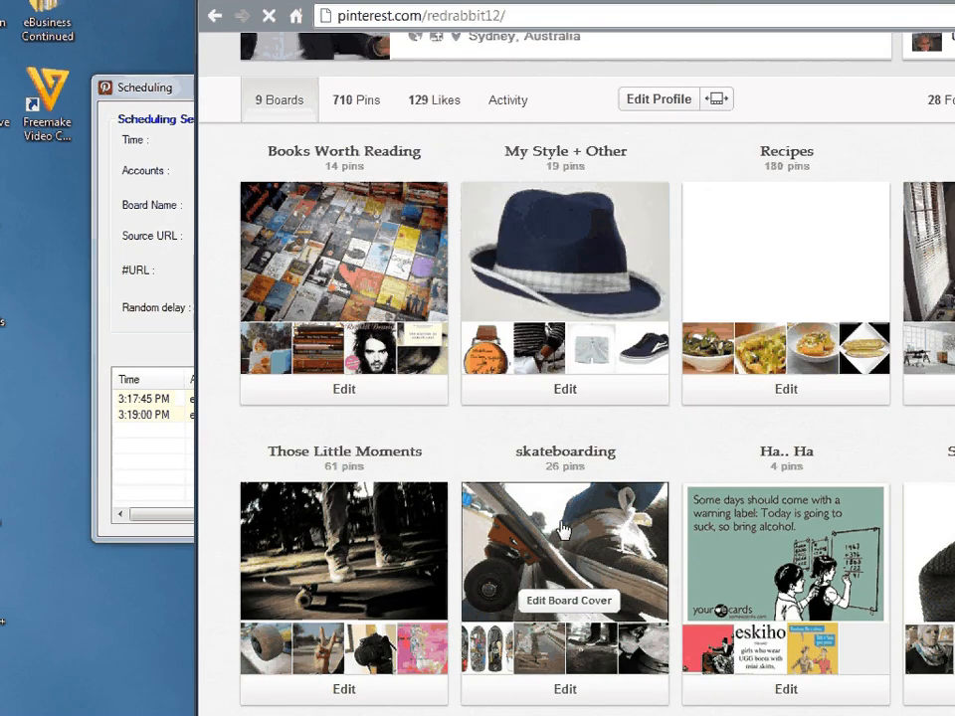
left_click(565, 551)
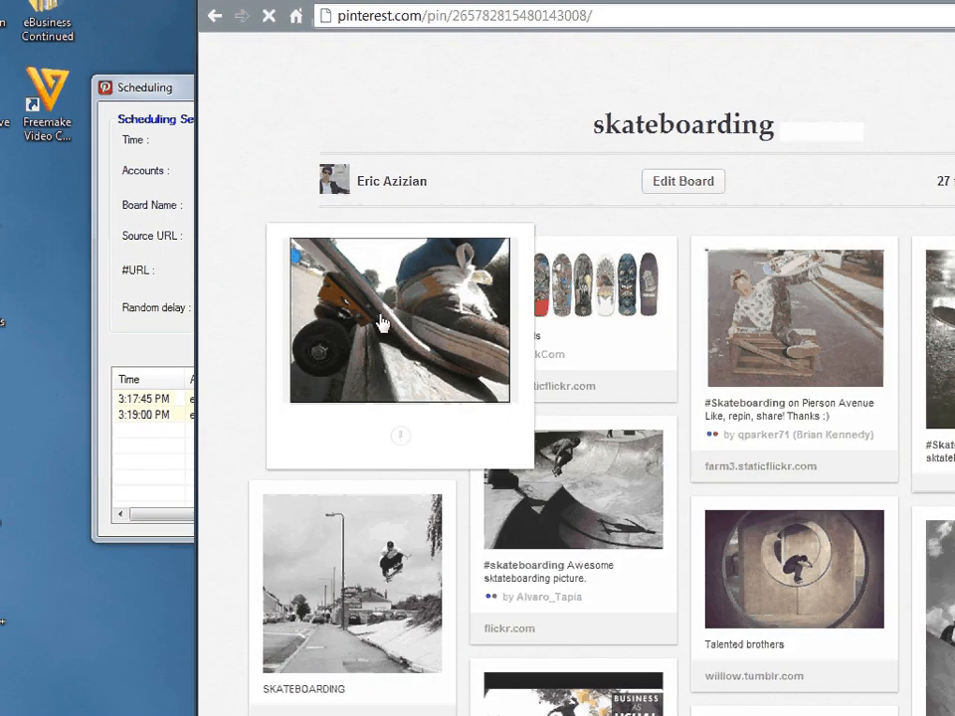